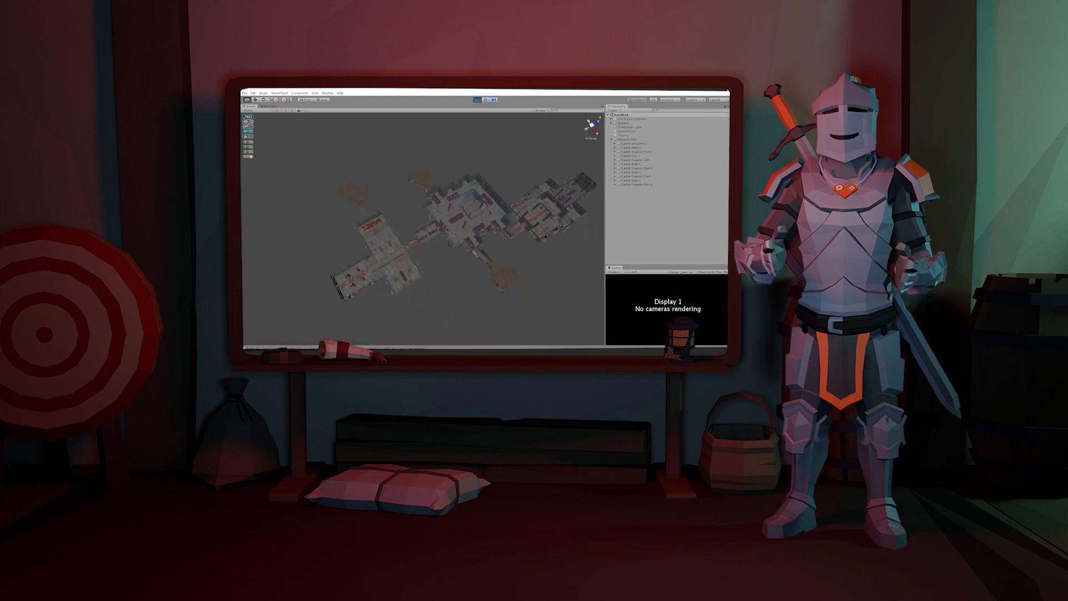
Let the knight intro end and cut to the torch-lit castle corridor in Unity.
{"action": "left_click", "coordinate": [626, 138]}
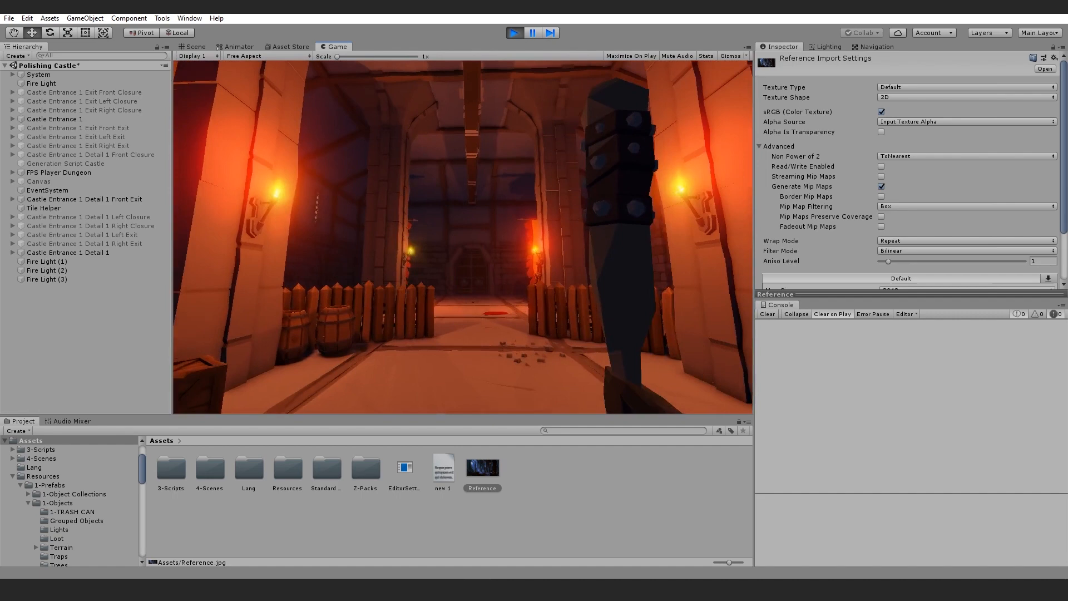
Switch from the Unity Game view to PyCharm showing UV Mover.py.
{"action": "key", "text": "alt+tab"}
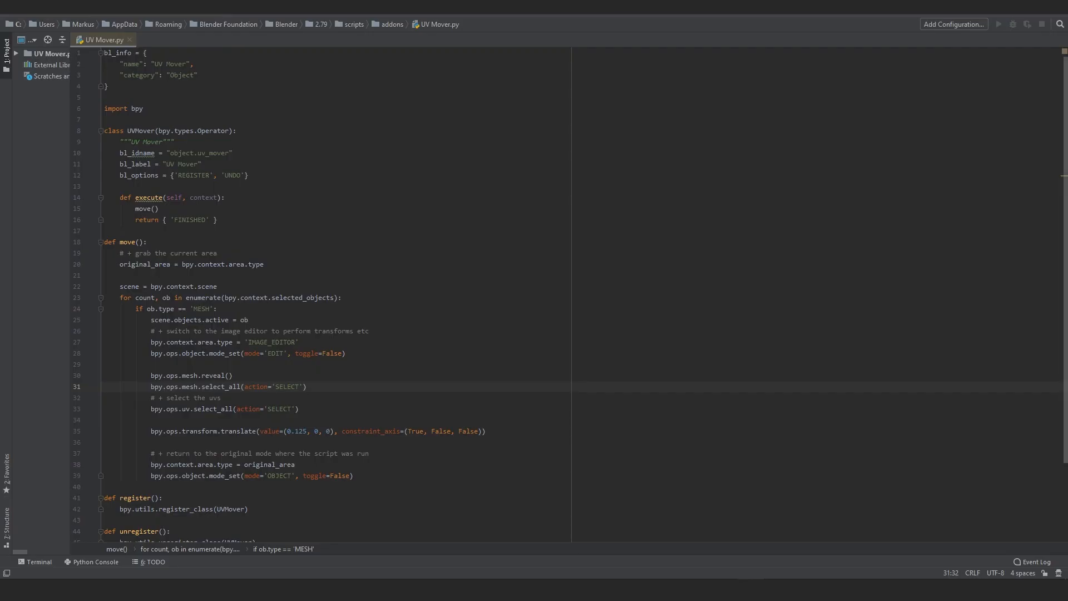
Scroll through UV Mover.py, then bring up Blender's UV Editing view of the wooden wall.
{"action": "scroll", "scroll_direction": "down", "scroll_amount": 3}
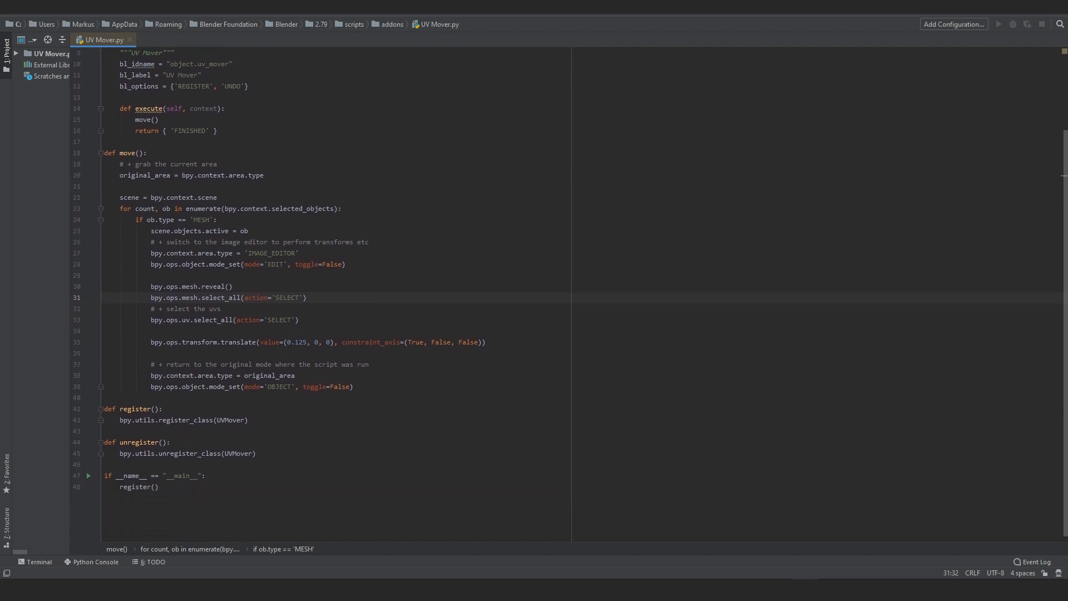
{"action": "scroll", "scroll_direction": "up", "scroll_amount": 3}
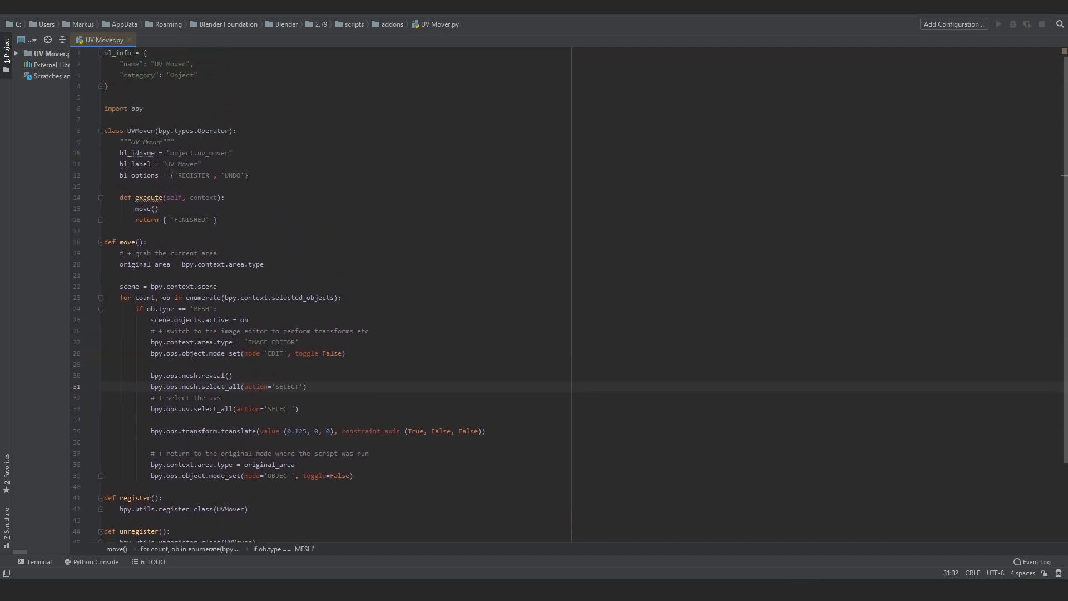
{"action": "left_click", "coordinate": [185, 264]}
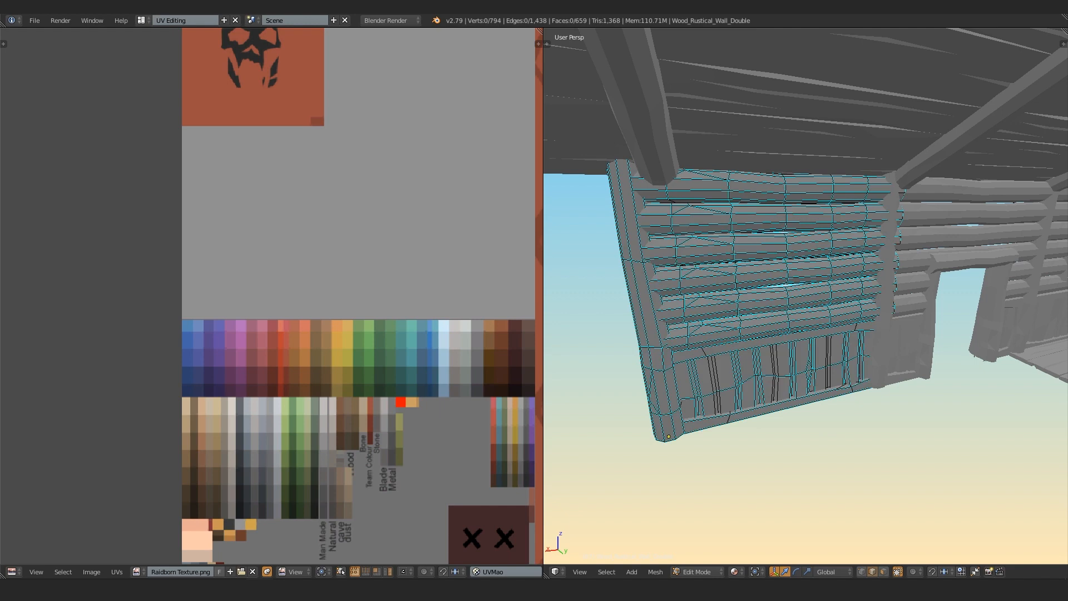
Browse the brick pieces and UV-edit the rug plane beside the diamond-pattern texture.
{"action": "key", "text": "Tab"}
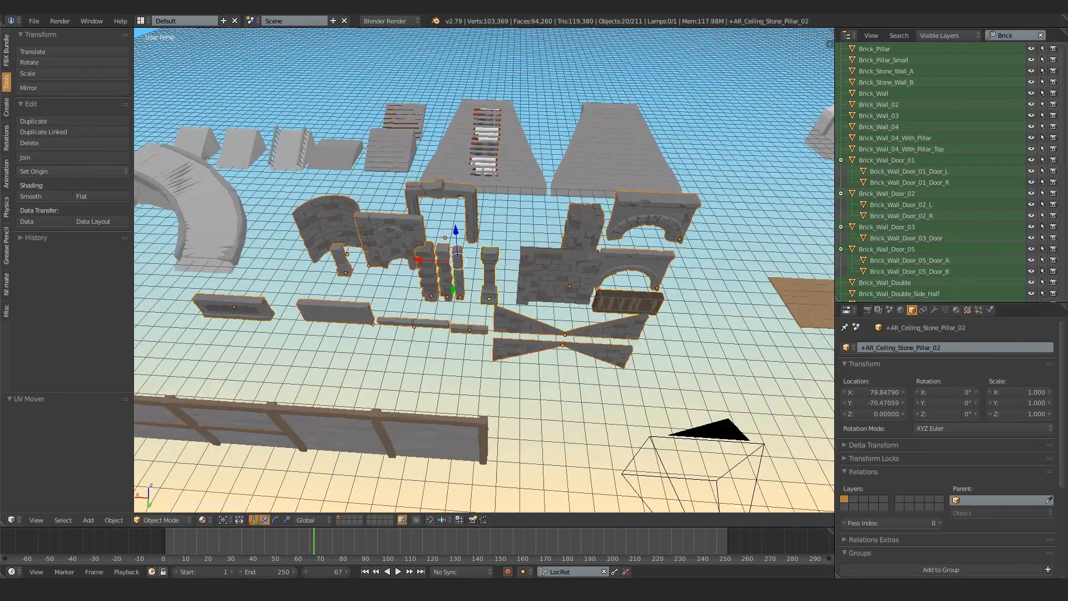
{"action": "left_click", "coordinate": [182, 24]}
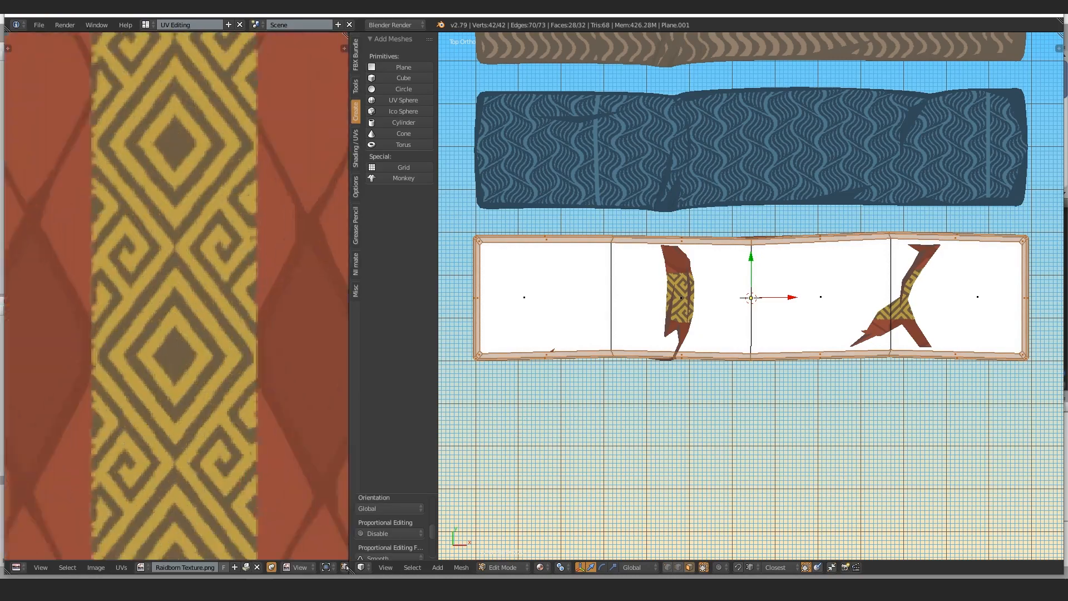
Shift the rug plane's UVs onto the gold diamond stripe and give the wall rug Raidborn B Material.
{"action": "left_click", "coordinate": [187, 25]}
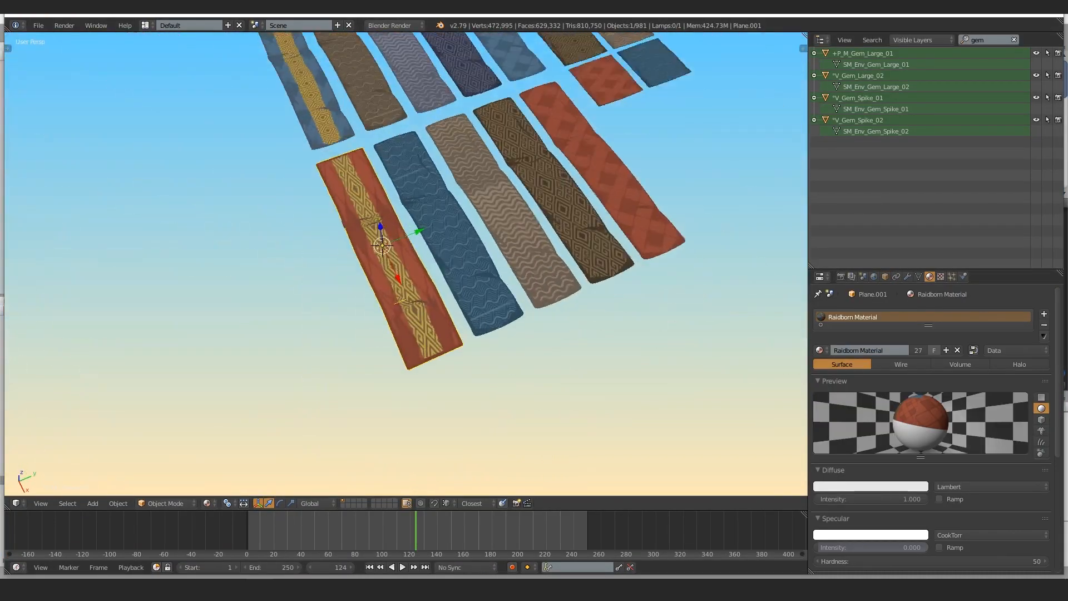
{"action": "left_click", "coordinate": [184, 25]}
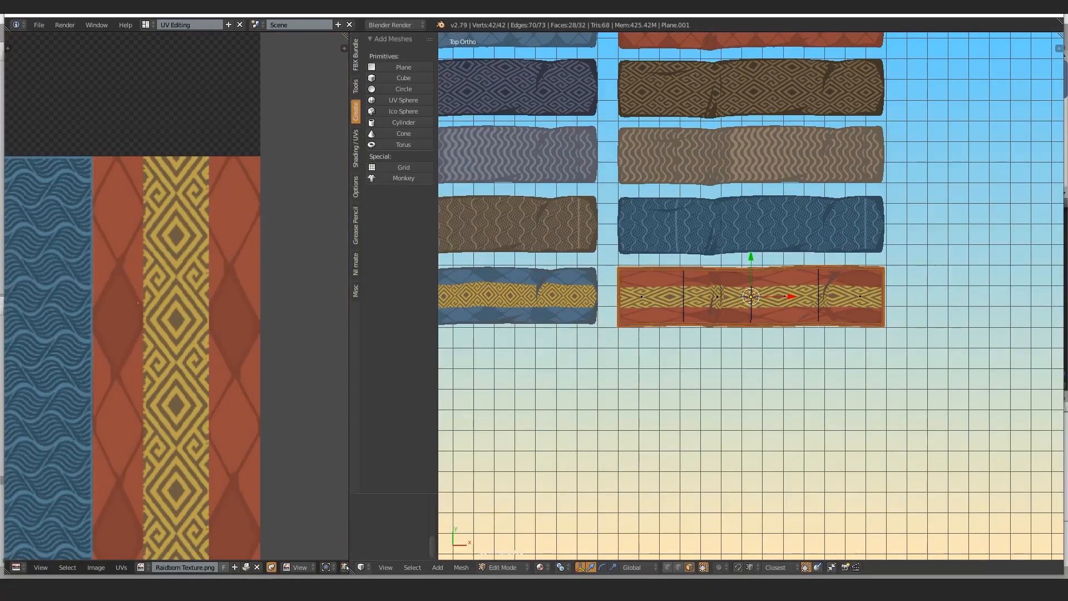
{"action": "left_click", "coordinate": [181, 24]}
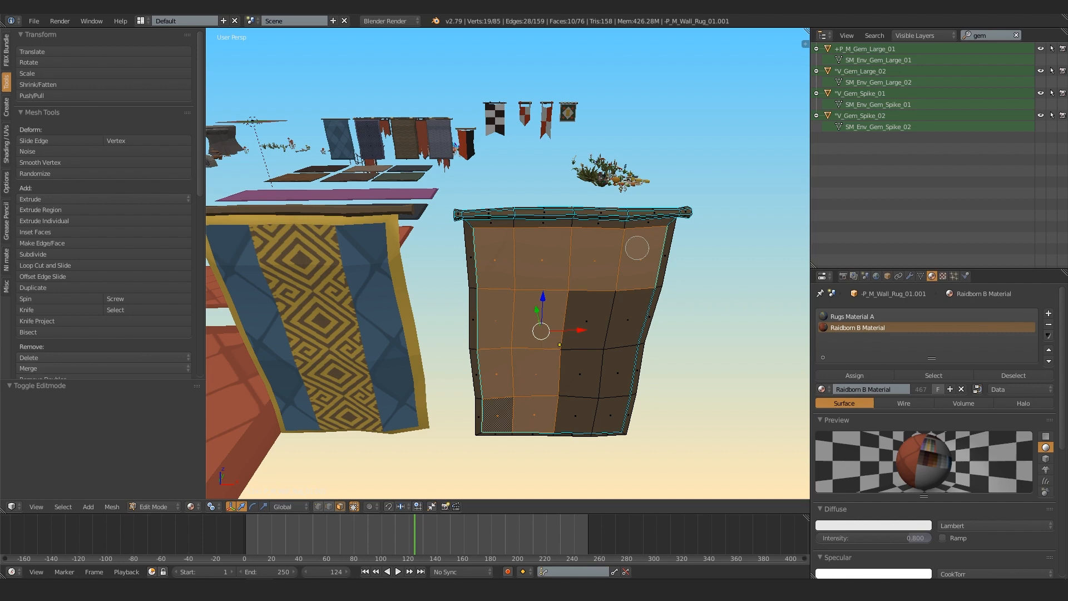
{"action": "left_click", "coordinate": [180, 21]}
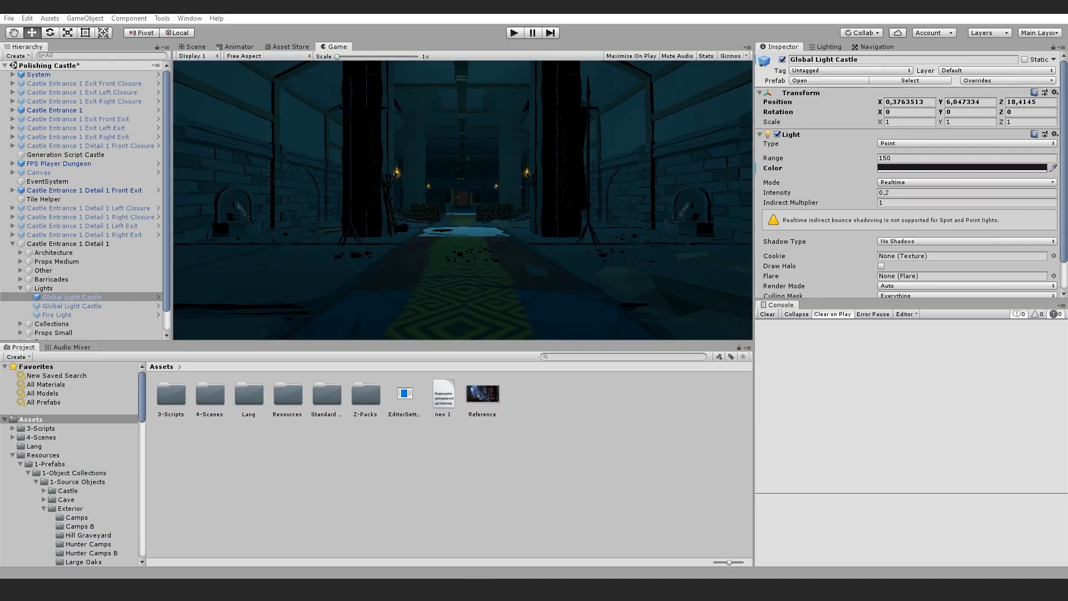
Give Global Light Castle a pale blue colour and intensity 0.3.
{"action": "left_click", "coordinate": [964, 168]}
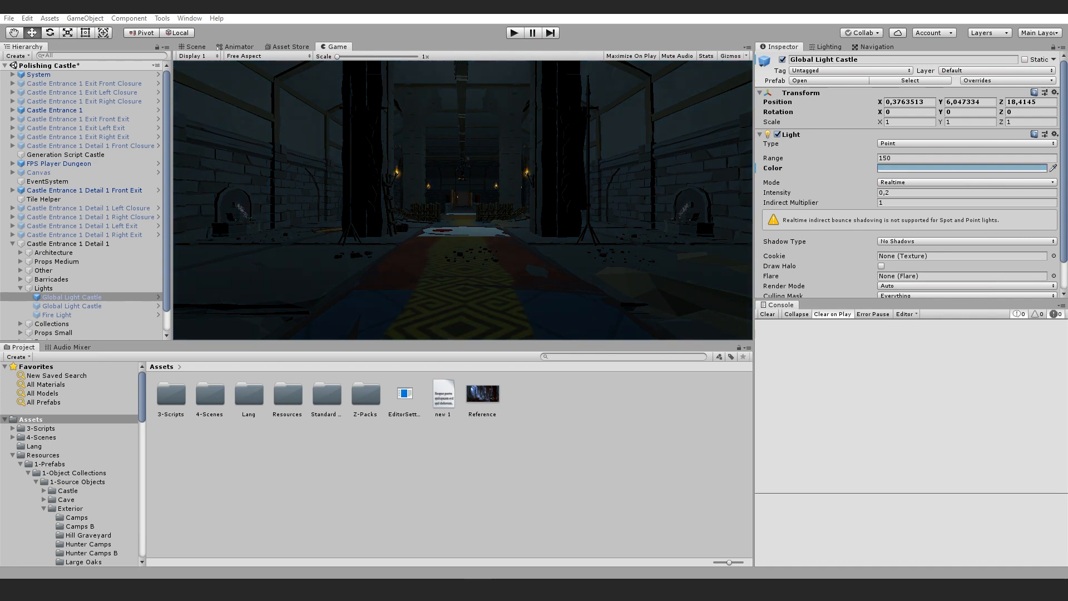
{"action": "left_click", "coordinate": [965, 167]}
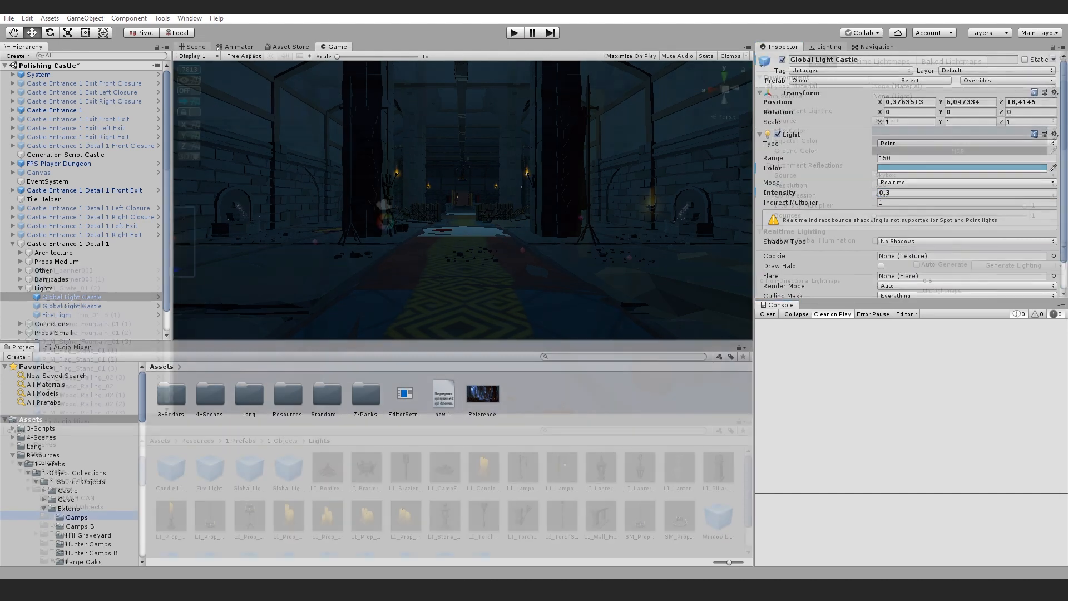
Set Fire Light intensity to 2.8, then move Global Light Castle to Z 59.05 with deep blue.
{"action": "left_click", "coordinate": [195, 46]}
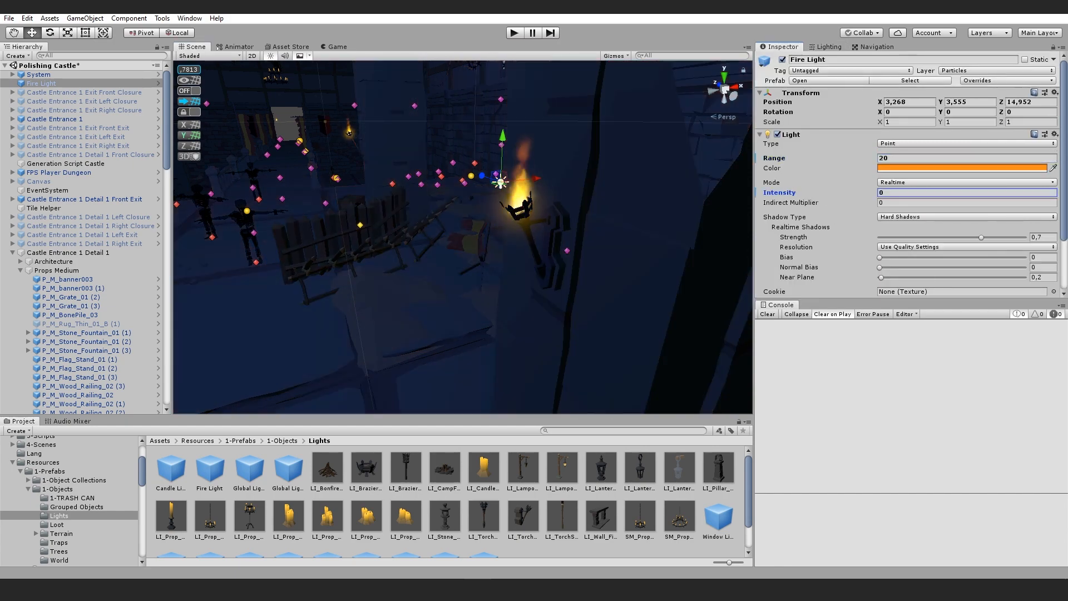
{"action": "type", "text": "2,8"}
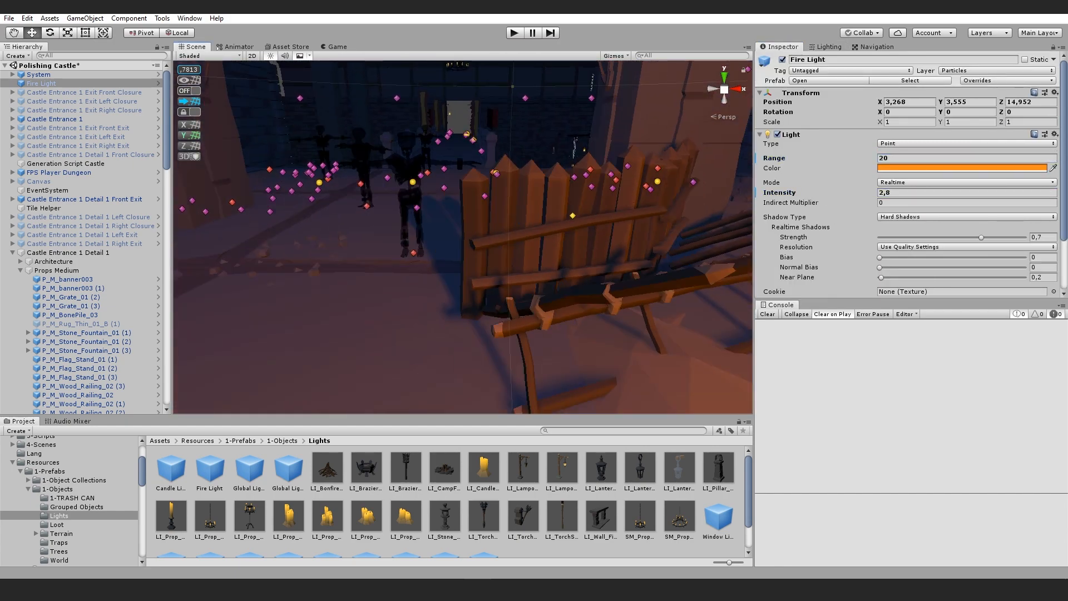
{"action": "left_click", "coordinate": [333, 47]}
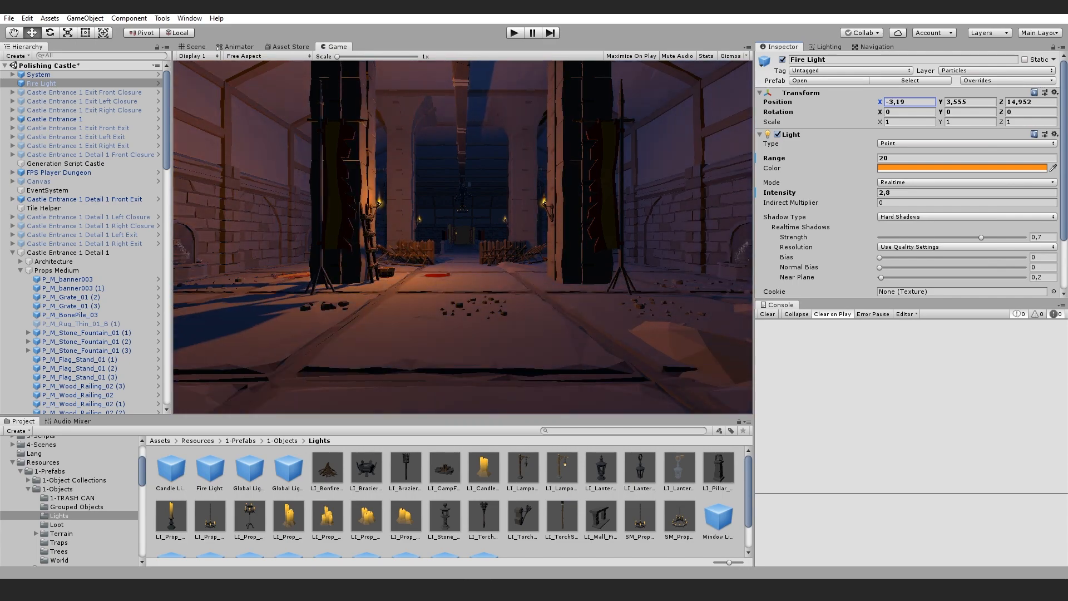
{"action": "left_click", "coordinate": [193, 46]}
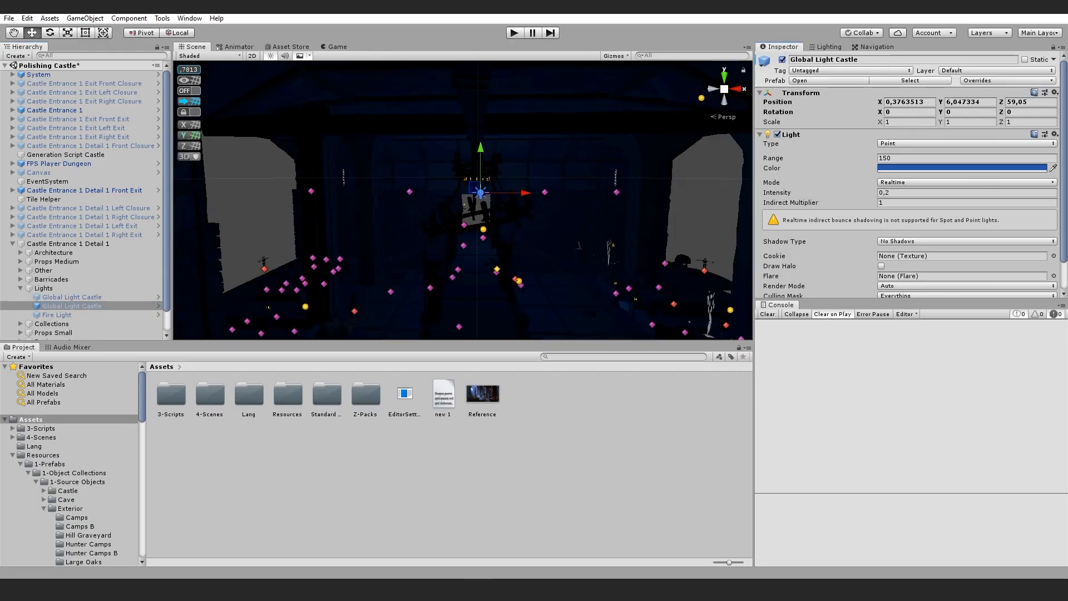
{"action": "scroll", "scroll_direction": "down", "scroll_amount": 3}
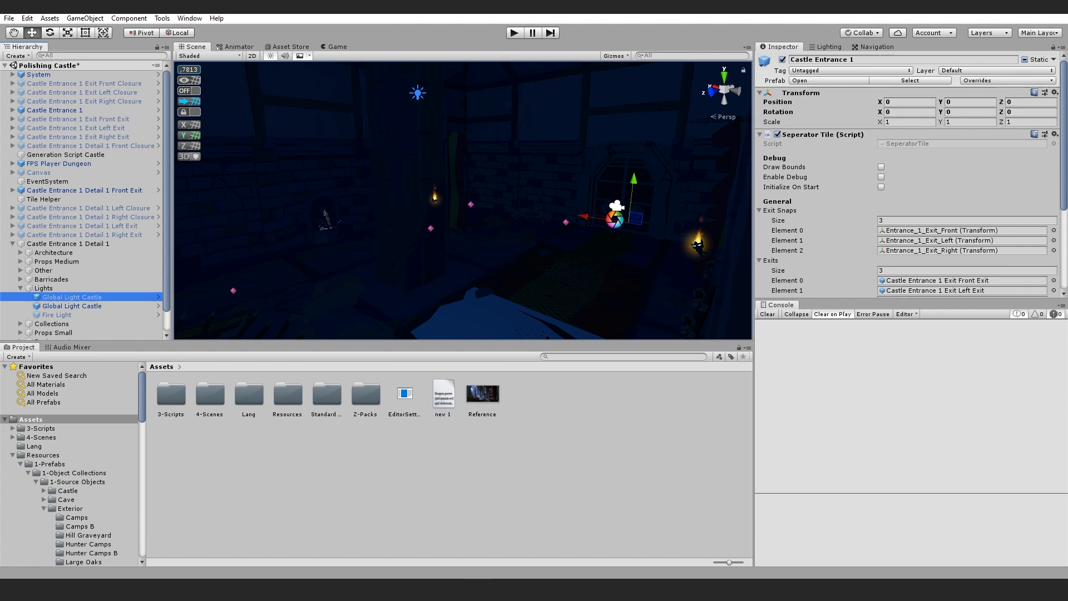
{"action": "left_click", "coordinate": [72, 306]}
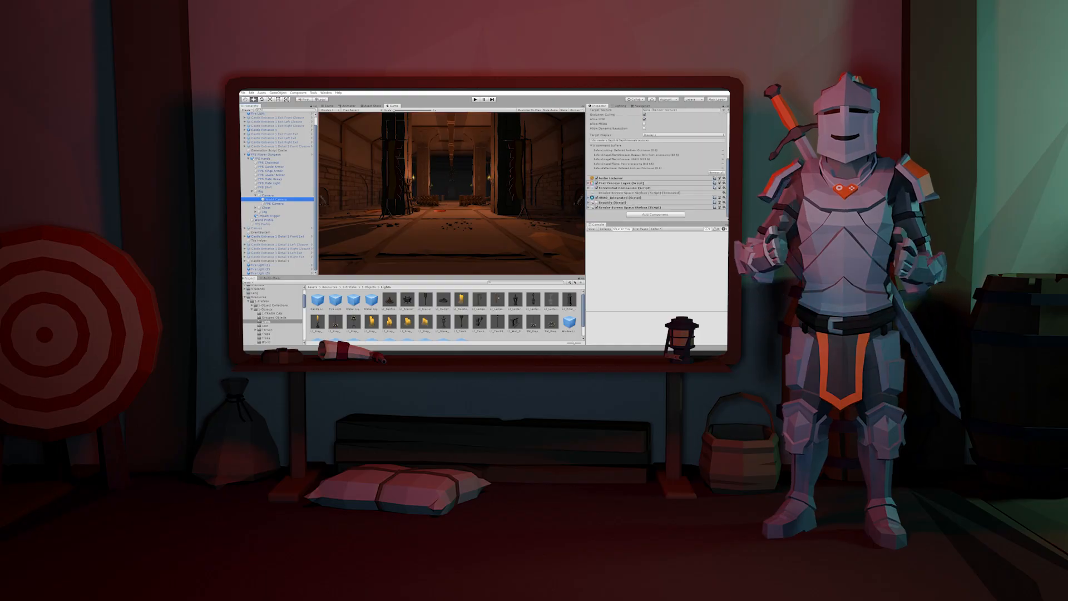
Add Beautify to the dungeon camera with Custom preset, ACES tonemapping and exposure 1.05.
{"action": "left_click", "coordinate": [668, 133]}
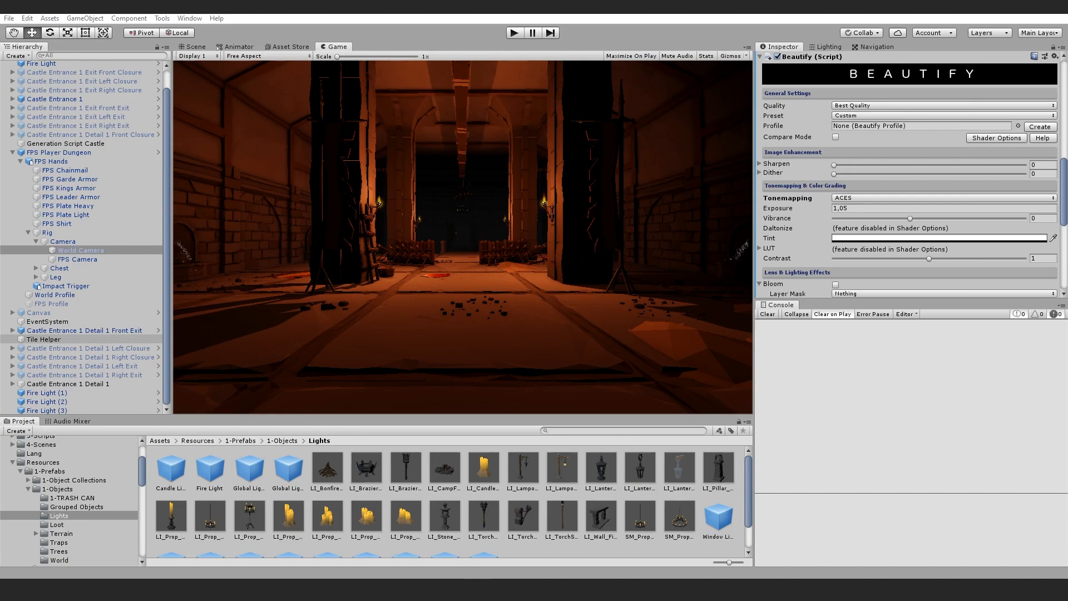
Enable Beautify bloom with intensity 1 and threshold 0.75, then review the bloom options.
{"action": "left_click", "coordinate": [939, 237]}
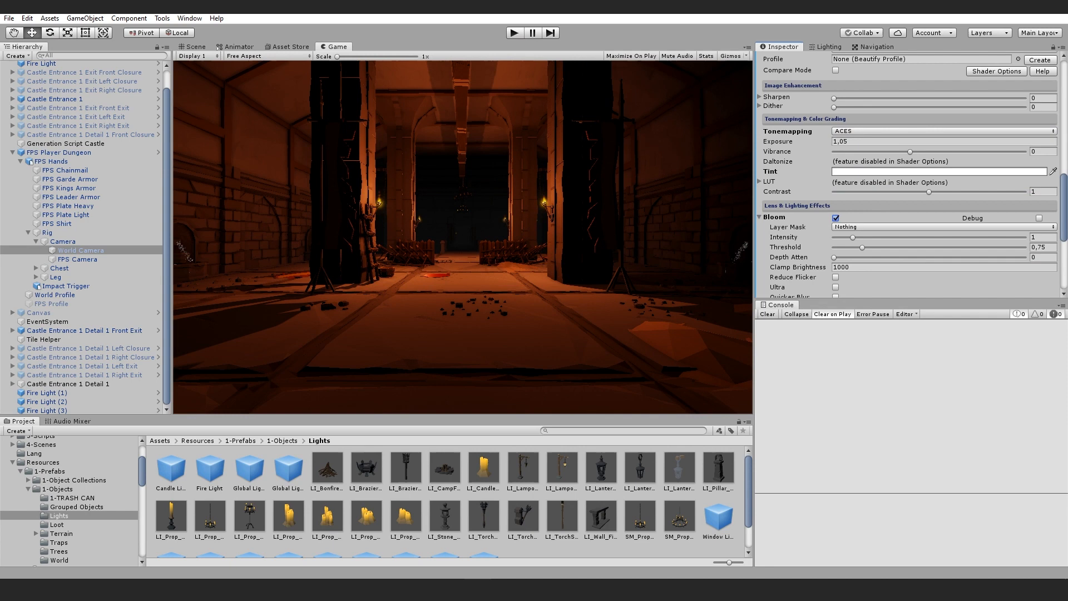
{"action": "scroll", "scroll_direction": "down", "scroll_amount": 3}
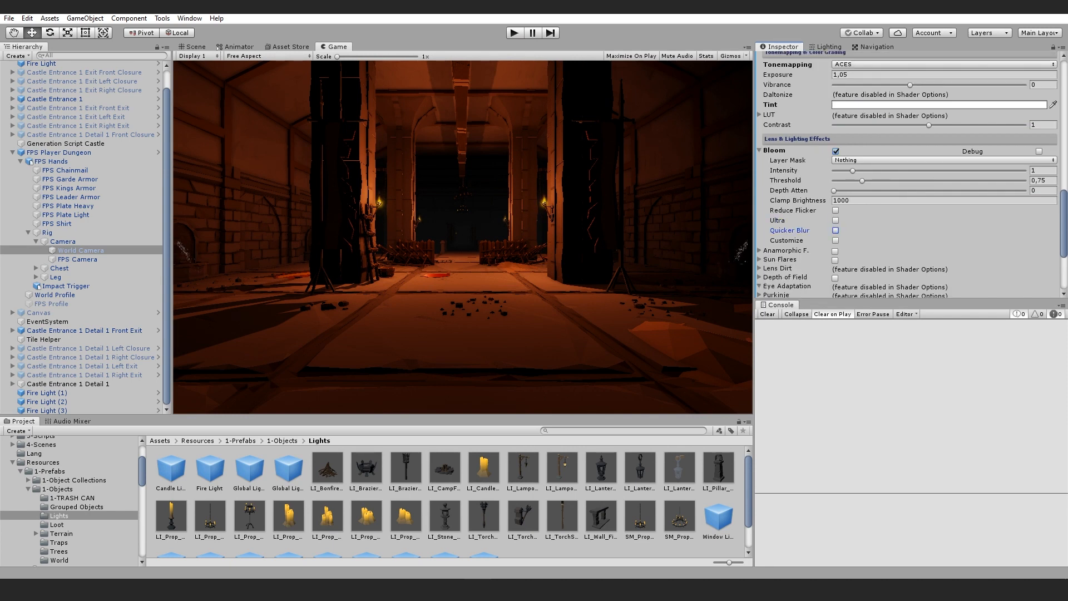
{"action": "left_click", "coordinate": [835, 220]}
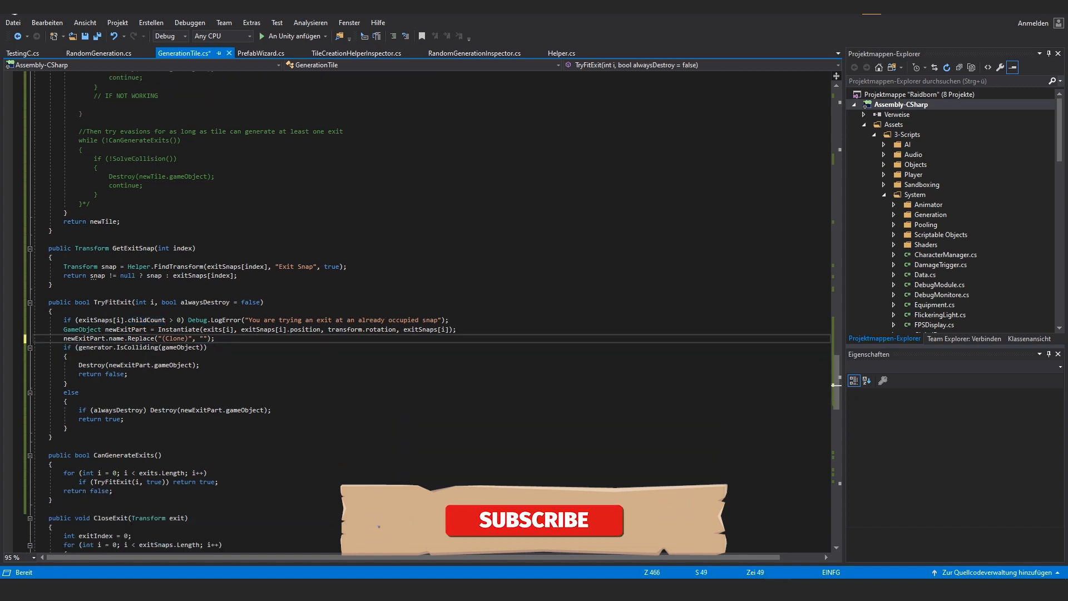
Edit GenerationTile.cs, then review IsColliding in RandomGeneration.cs and save it.
{"action": "scroll", "scroll_direction": "up", "scroll_amount": 3}
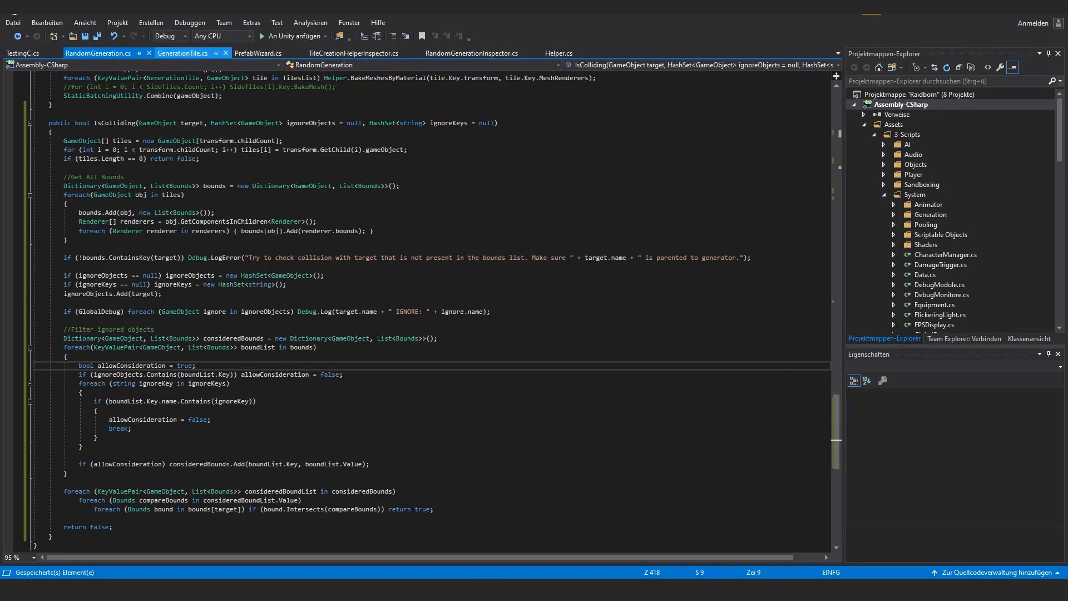
Switch to GenerationTile.cs and scroll down to the TryFitTile method.
{"action": "left_click", "coordinate": [182, 53]}
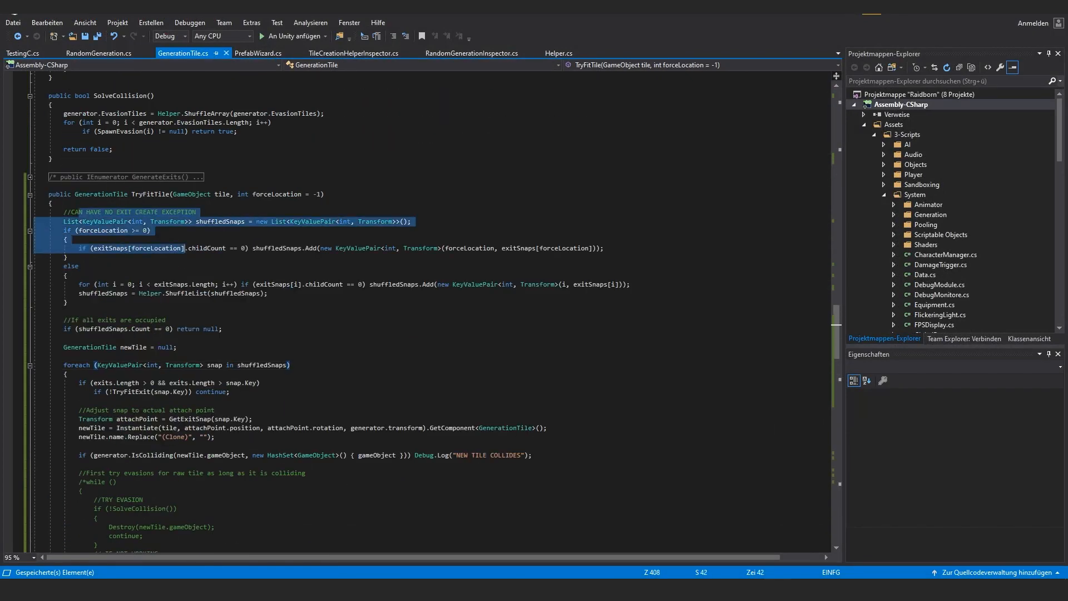
{"action": "scroll", "scroll_direction": "down", "scroll_amount": 3}
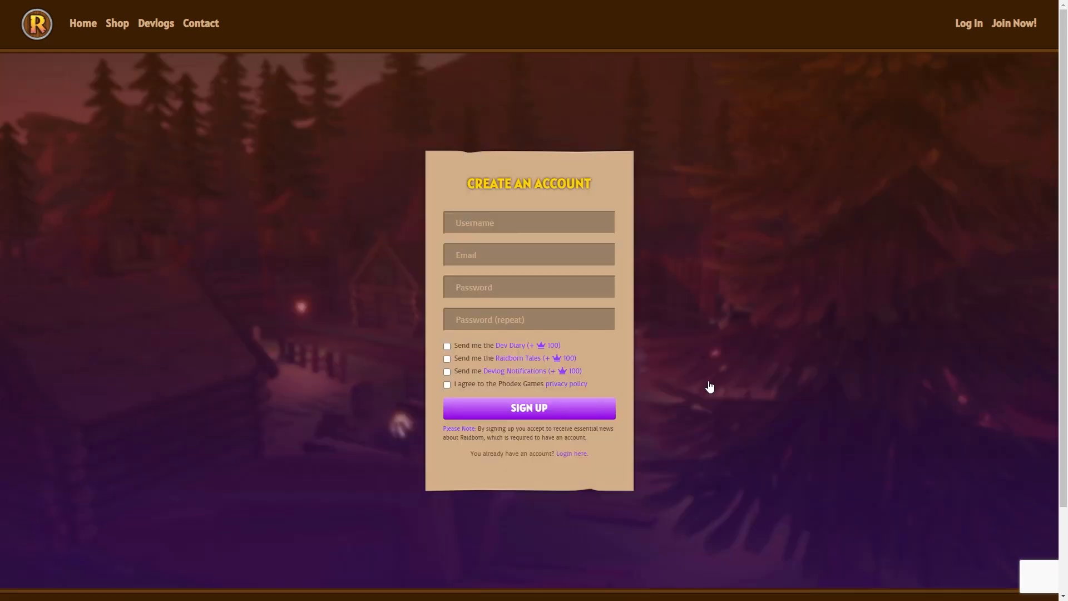
Fill the Raidborn sign-up form's Username and Email fields.
{"action": "type", "text": "UserName"}
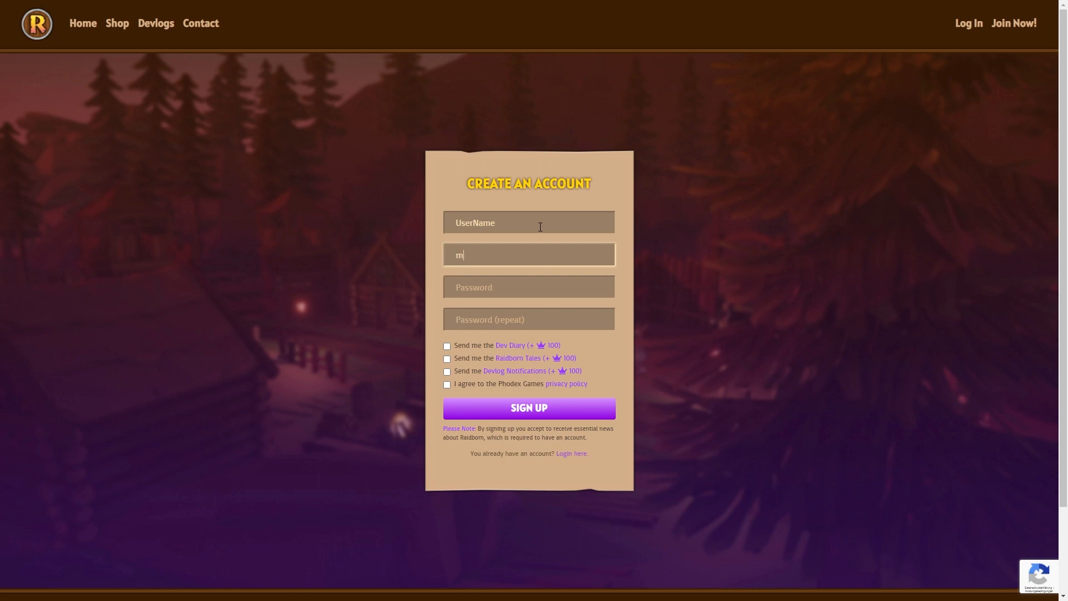
{"action": "type", "text": "ail@mail.co"}
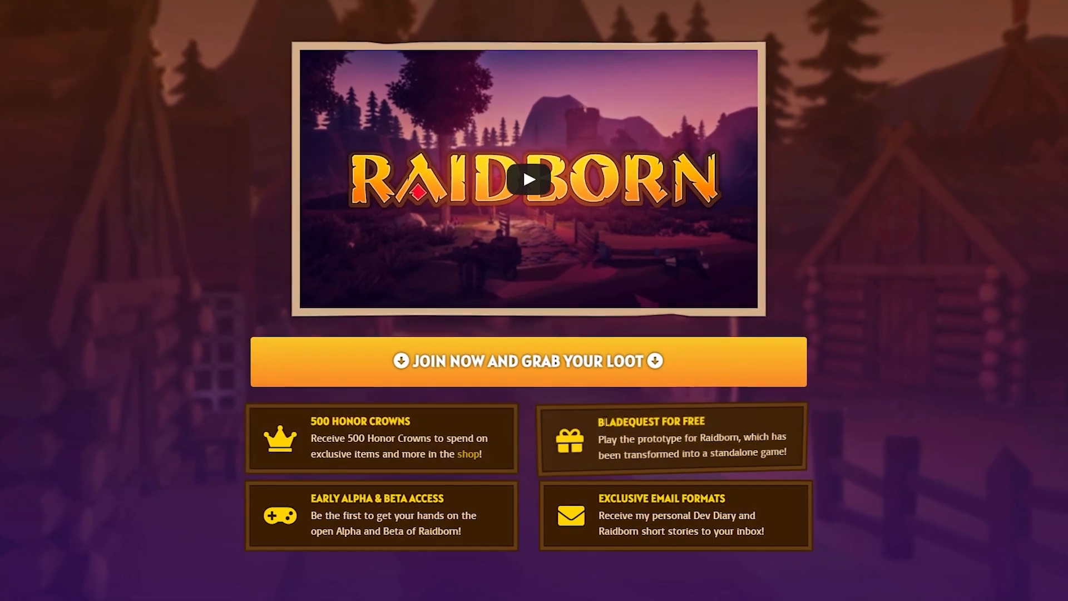
Open the devlog video, scroll its description and follow the claim-your-loot link.
{"action": "left_click", "coordinate": [528, 180]}
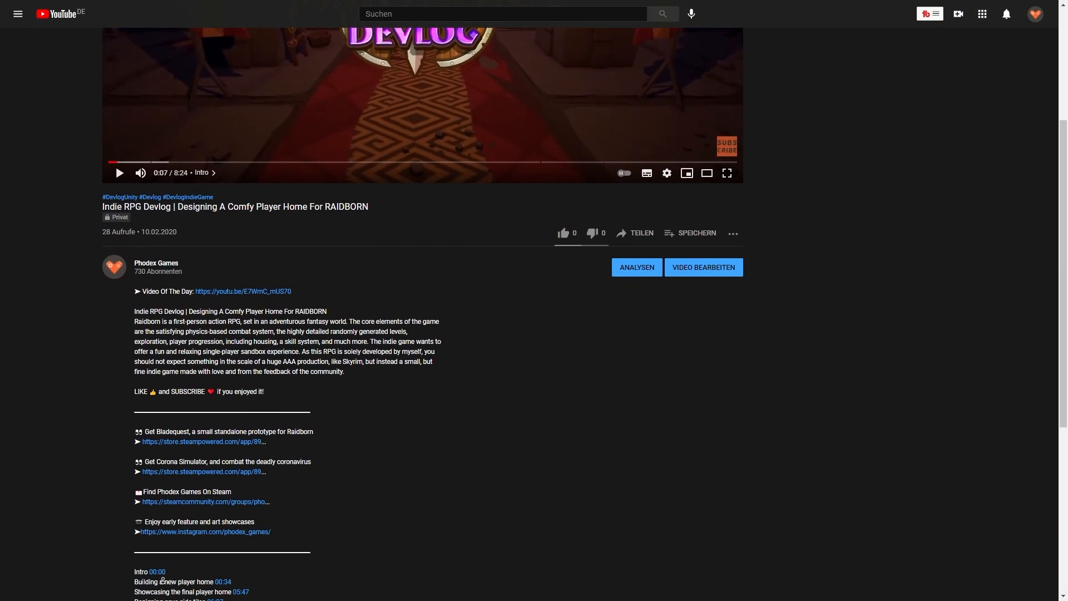
{"action": "scroll", "scroll_direction": "down", "scroll_amount": 3}
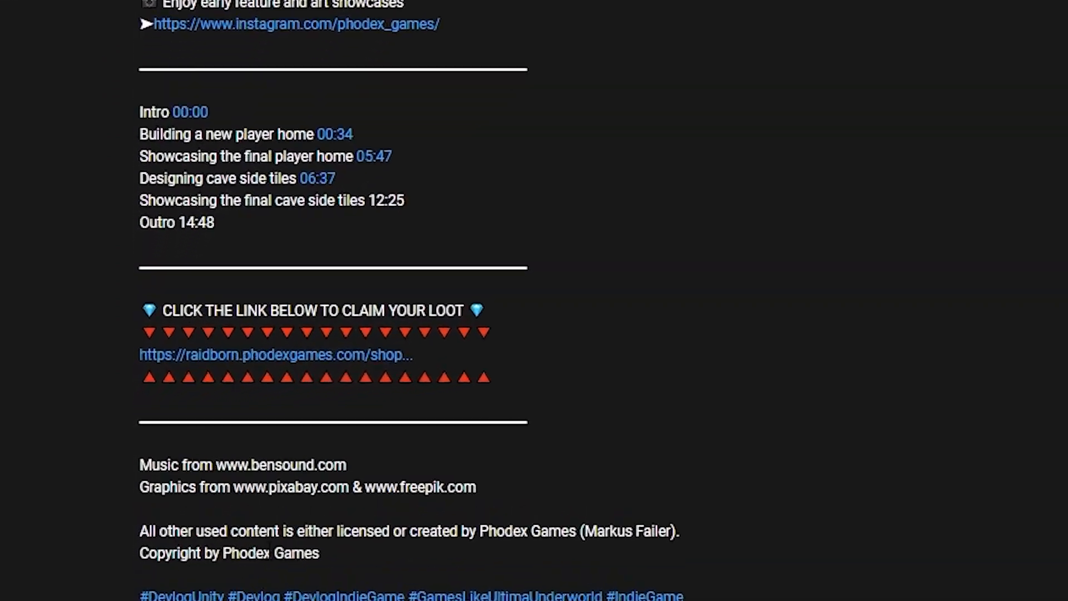
{"action": "left_click", "coordinate": [275, 354]}
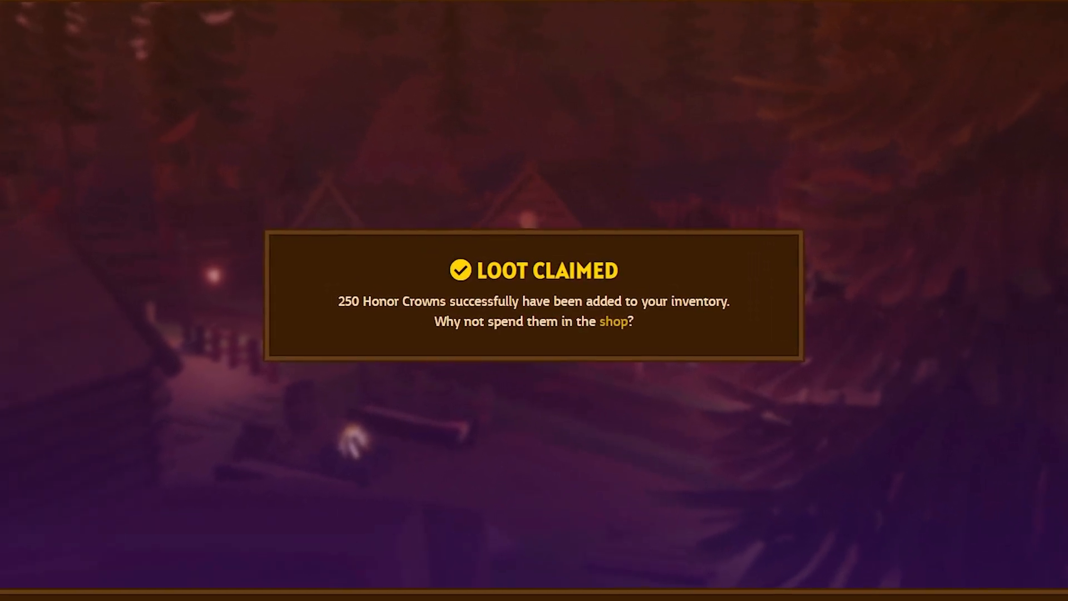
Go to the shop and unlock the Raidborn Open Alpha Access item.
{"action": "left_click", "coordinate": [614, 321]}
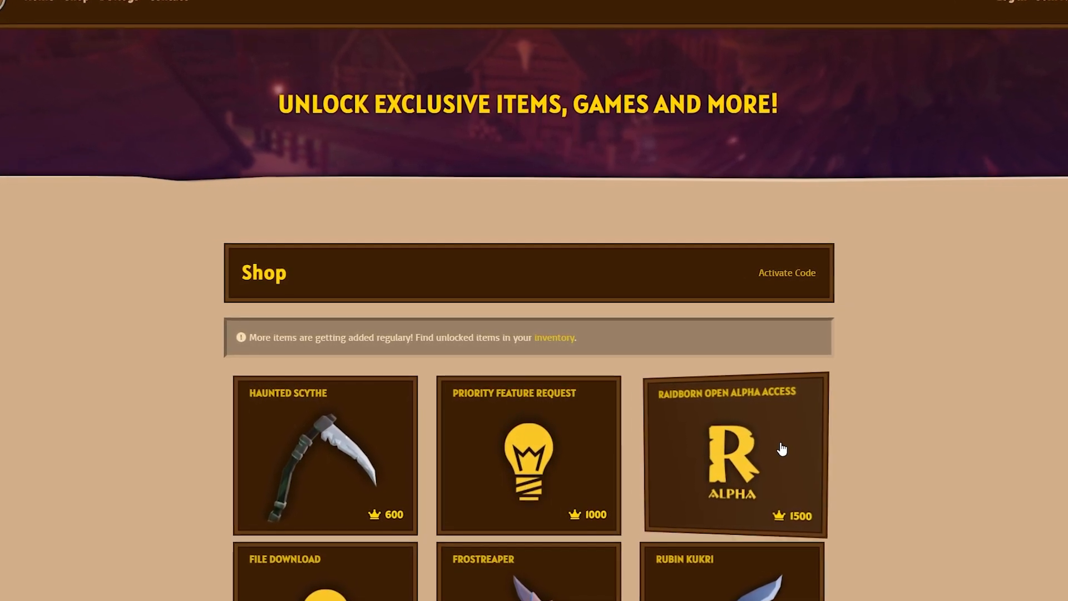
{"action": "left_click", "coordinate": [732, 455]}
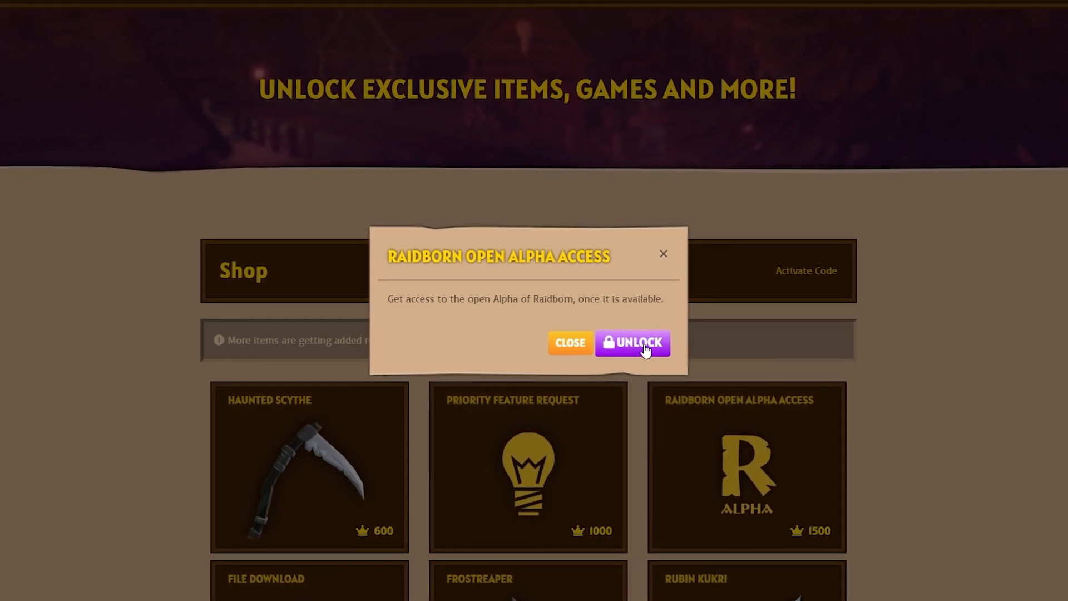
{"action": "left_click", "coordinate": [631, 343]}
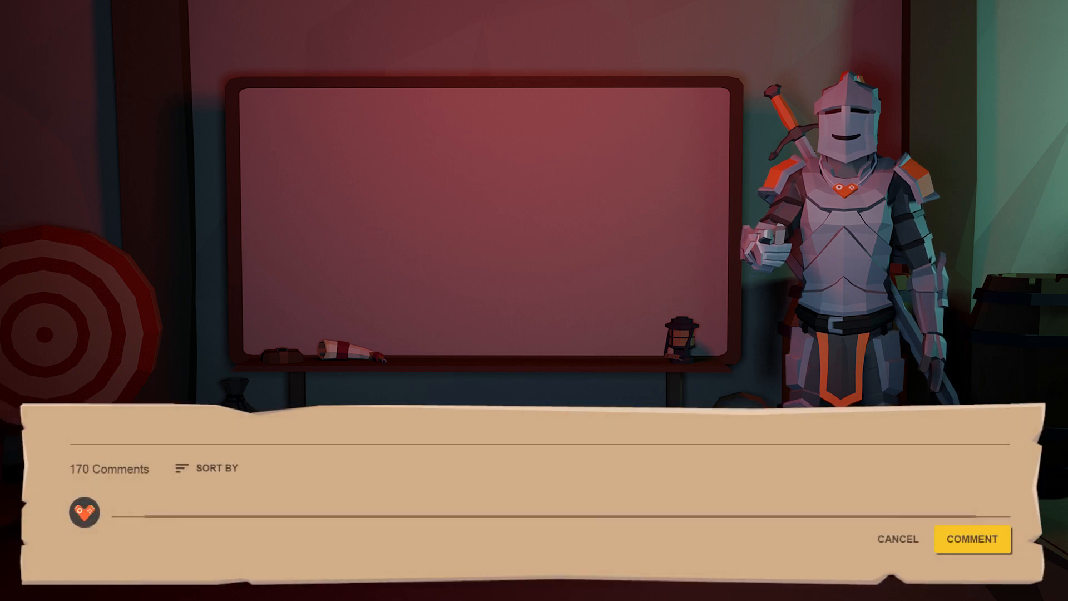
Draft 'Cool stuff, but what you could do better is...', then rewrite it as 'What I didn't'.
{"action": "type", "text": "Cool stuff, but what you could do better is..."}
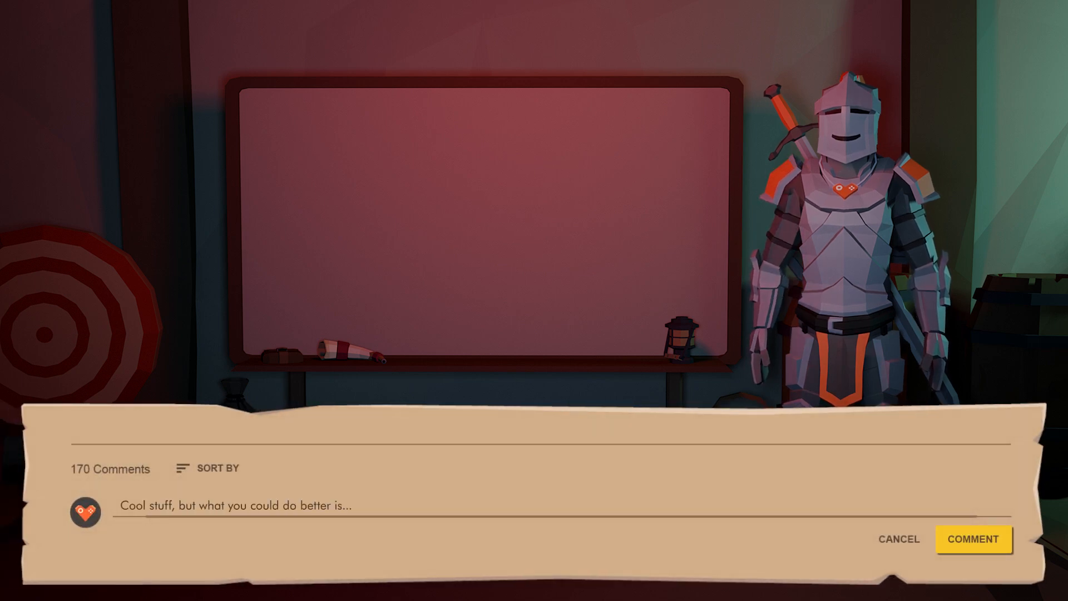
{"action": "type", "text": "What I didn't"}
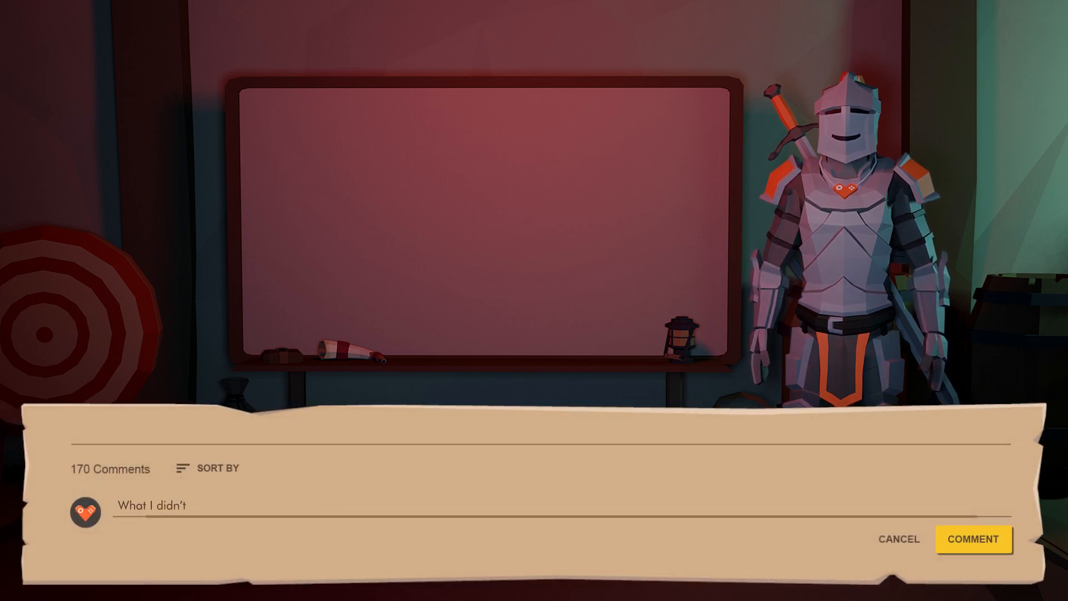